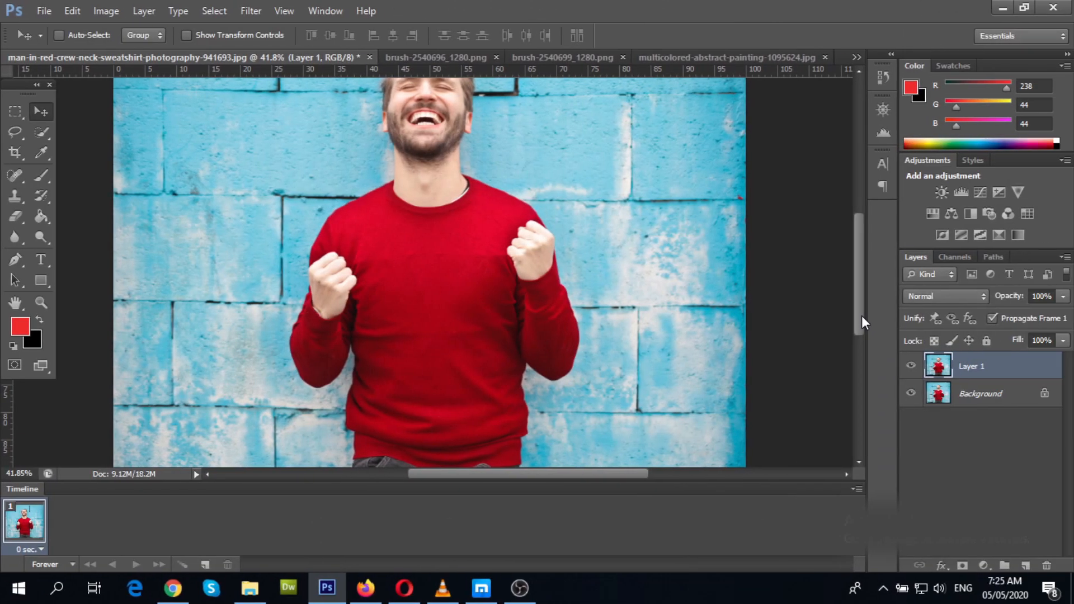
Step: Duplicate the photo layer and mask out the blue brick wall around the laughing man
key(ctrl+j)
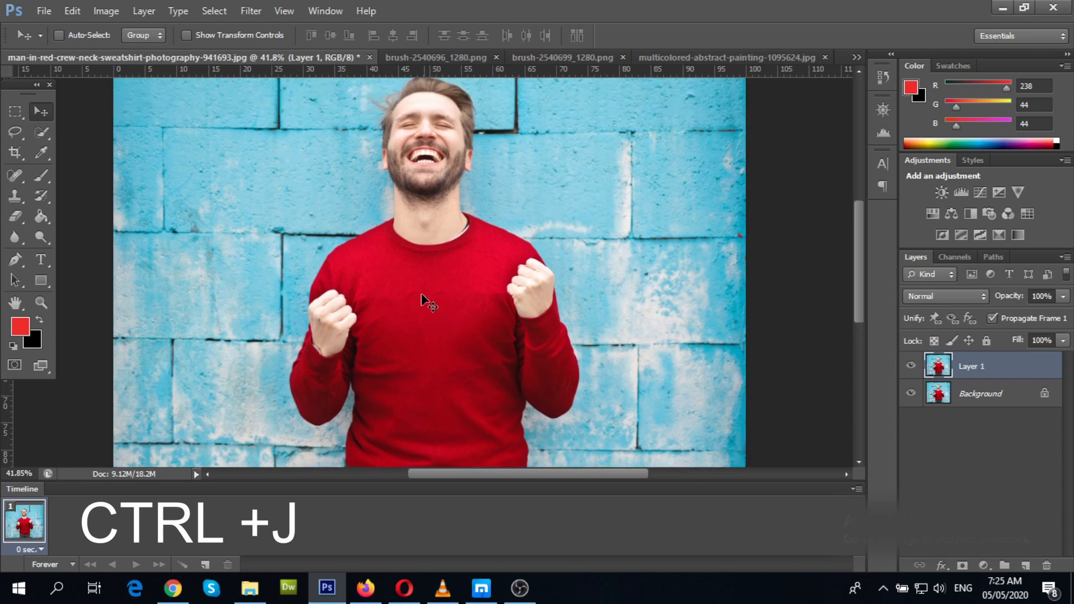
click(41, 133)
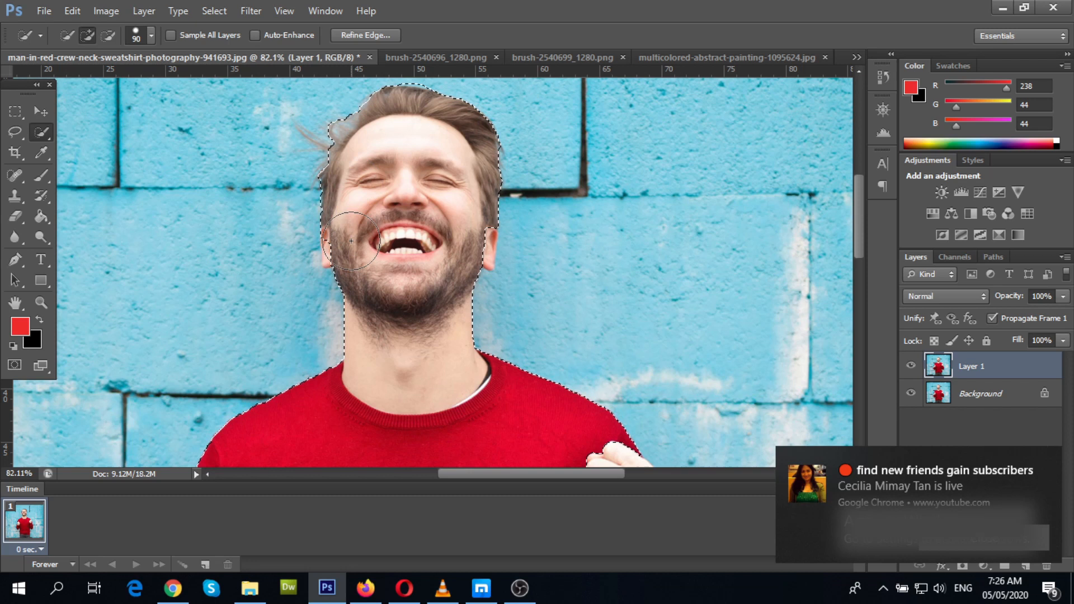
scroll(down, 3)
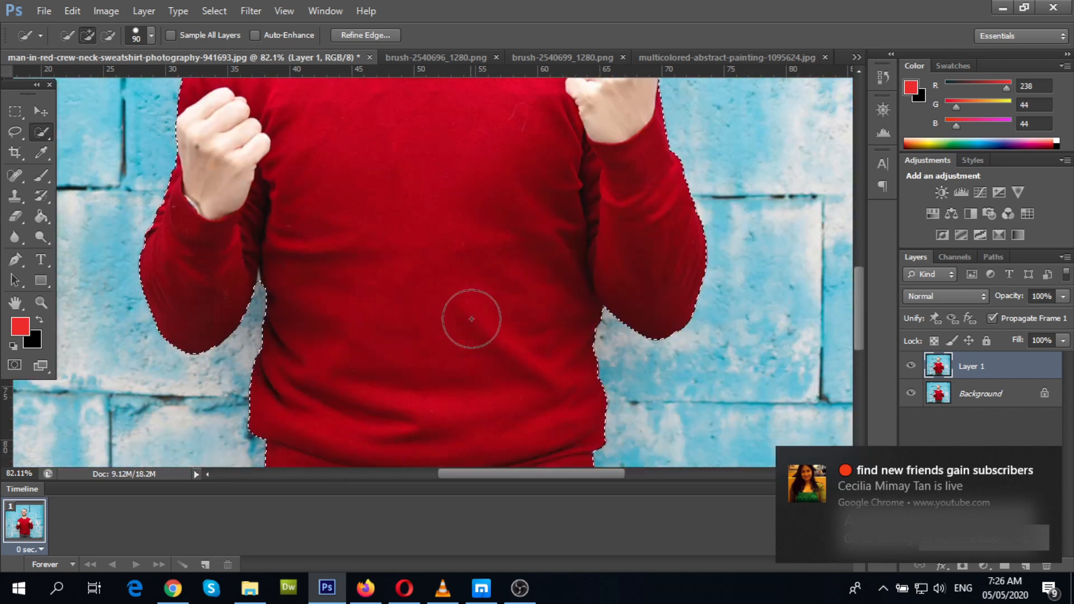
scroll(down, 3)
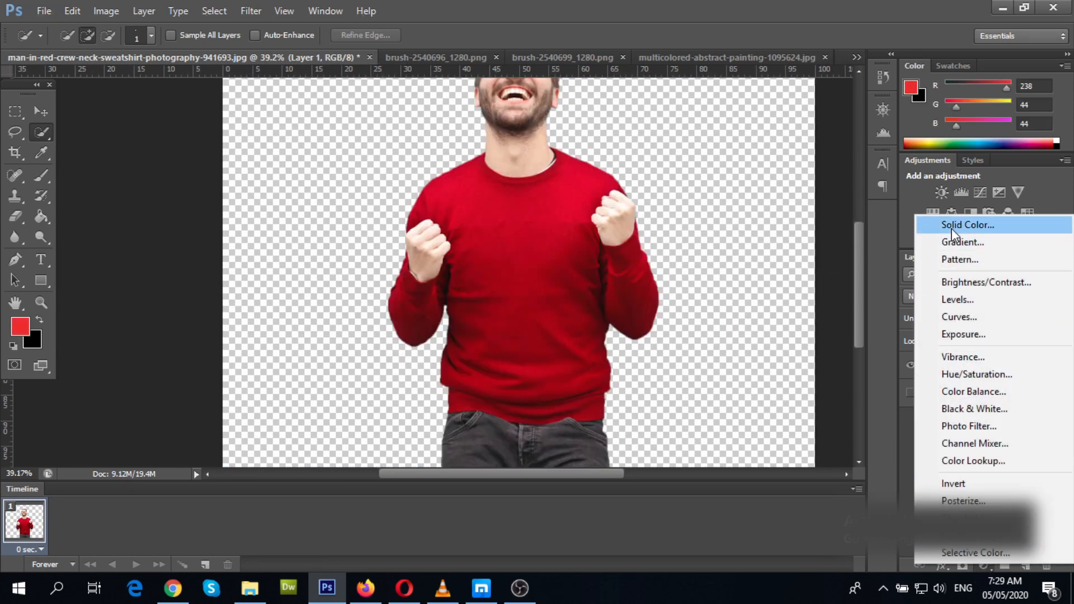
Step: Add a white (#ffffff) Solid Color fill layer beneath the cut-out man
click(967, 225)
text(ffffff)
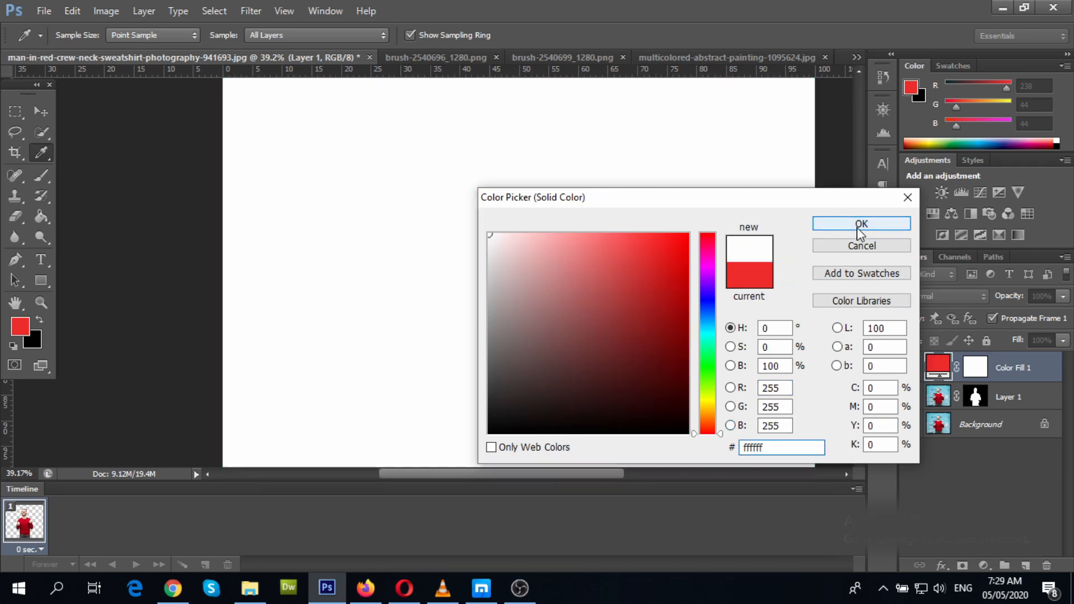
click(861, 224)
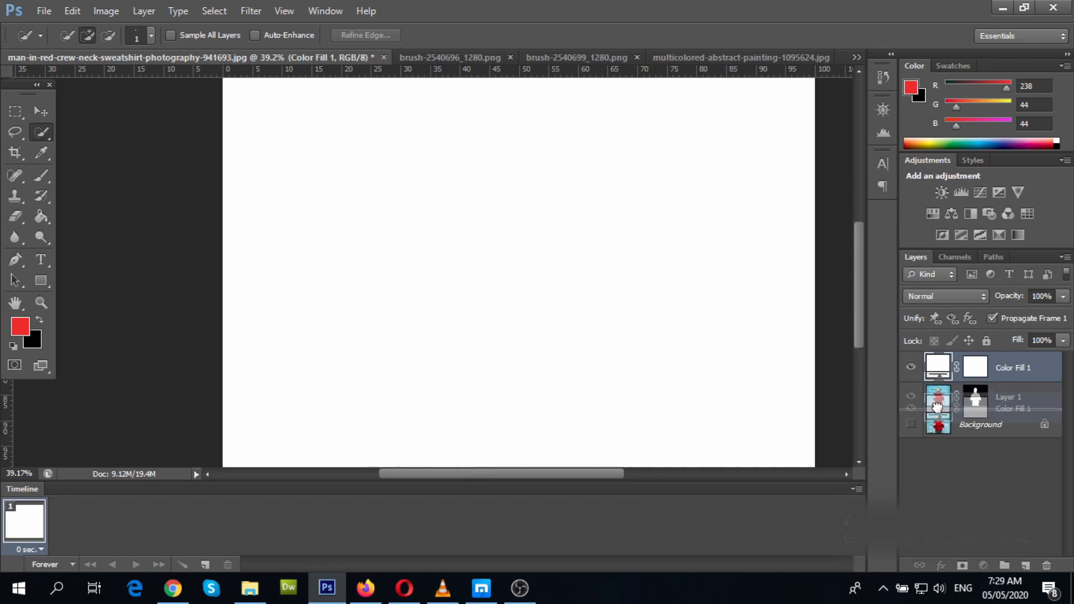
click(856, 58)
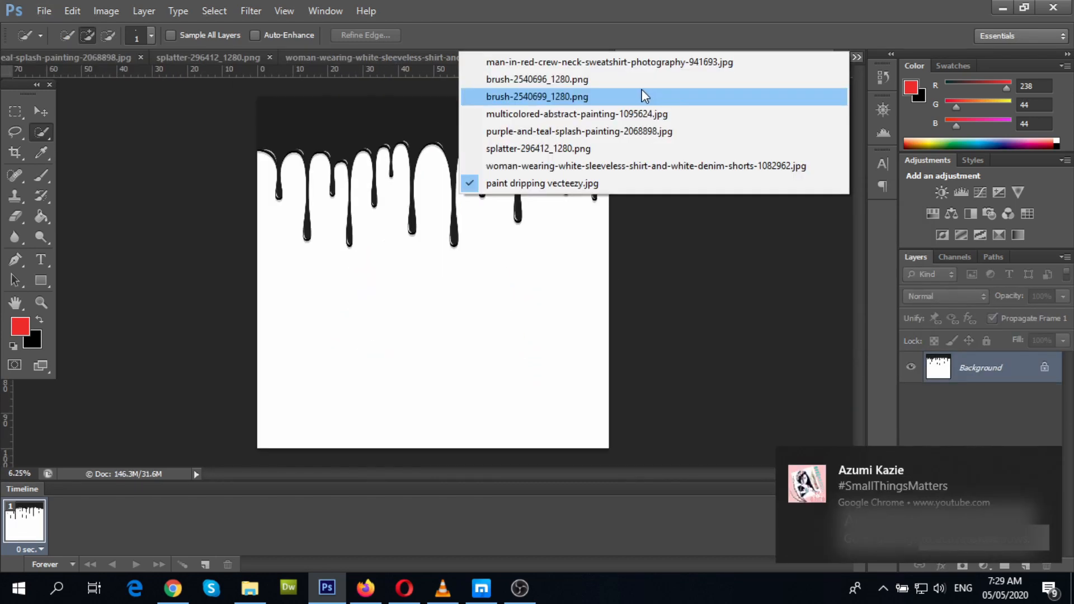
Step: Open the black dripping-paint image and drag it into the portrait as Layer 2
click(537, 79)
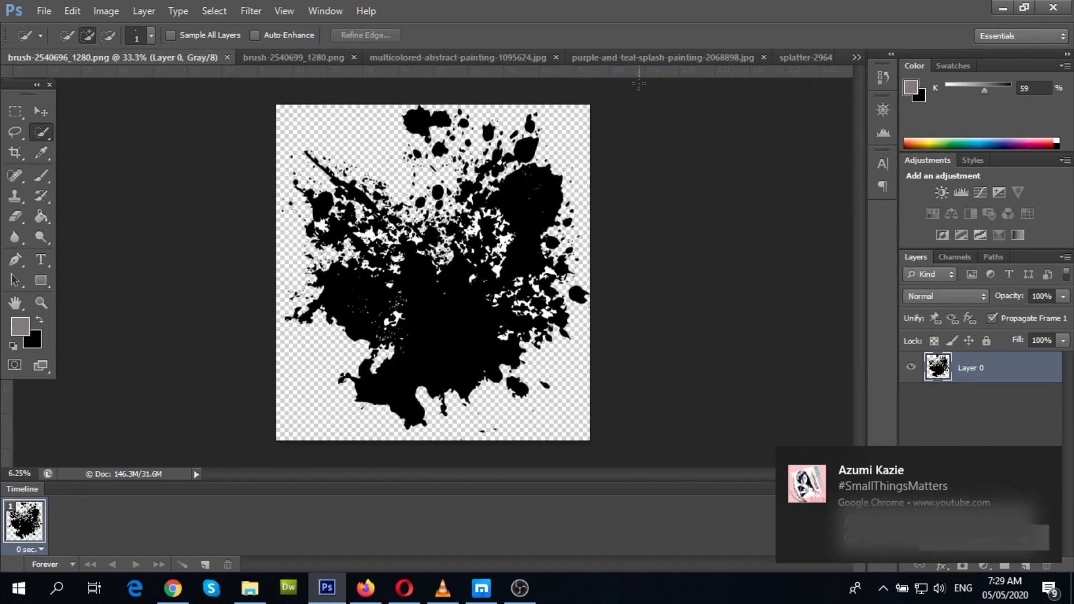
click(43, 10)
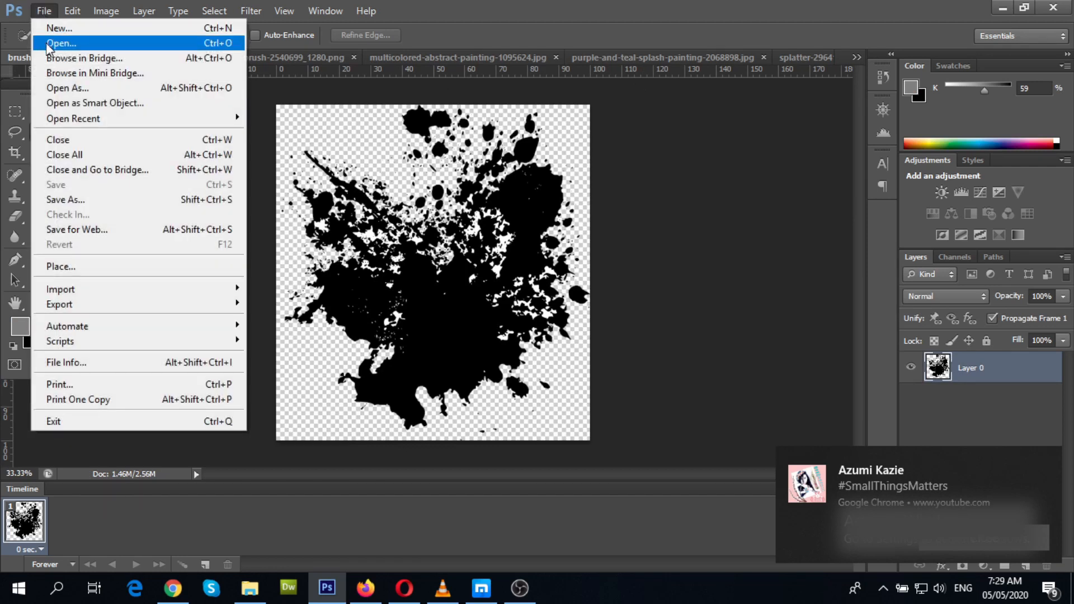
click(62, 43)
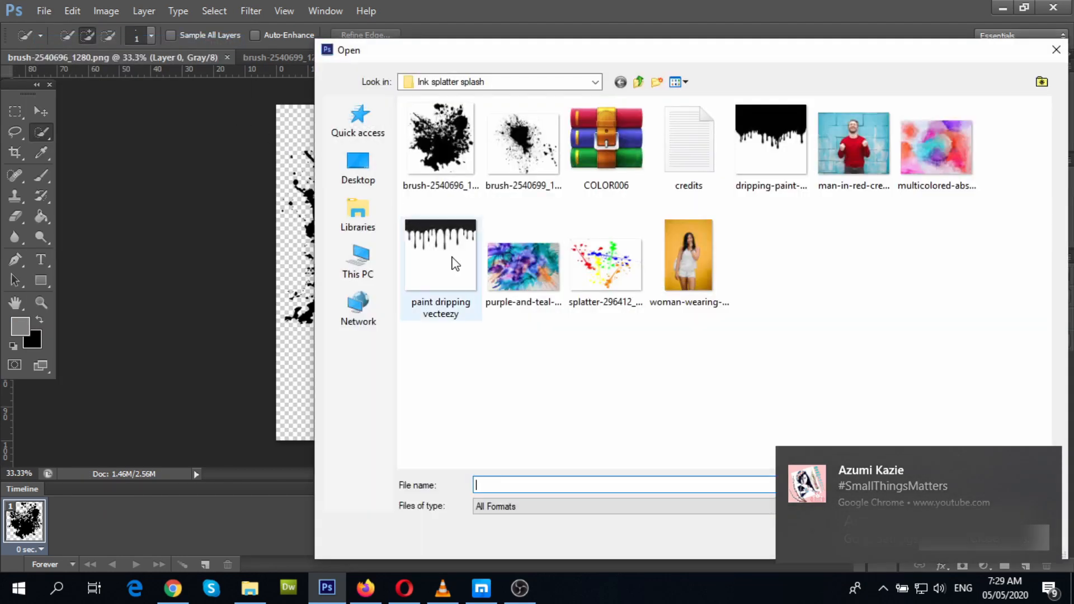
double_click(771, 139)
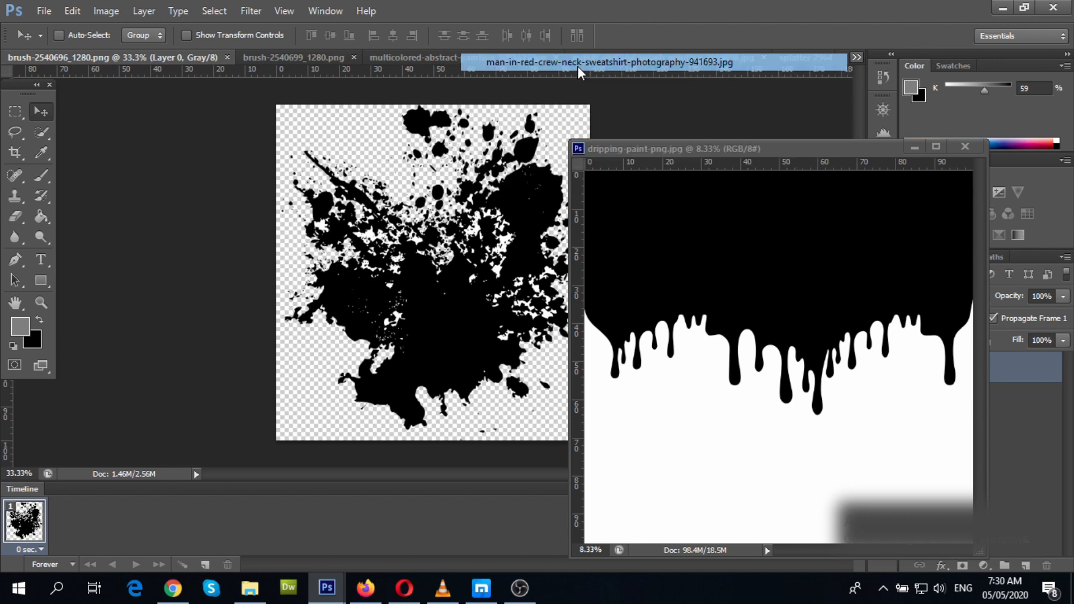
click(608, 62)
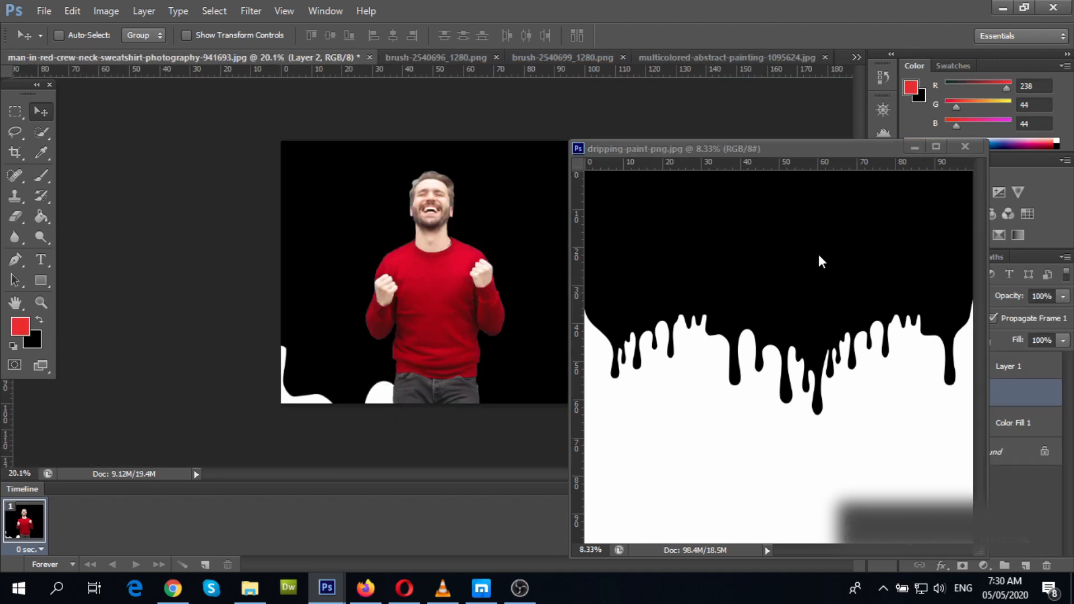
click(966, 147)
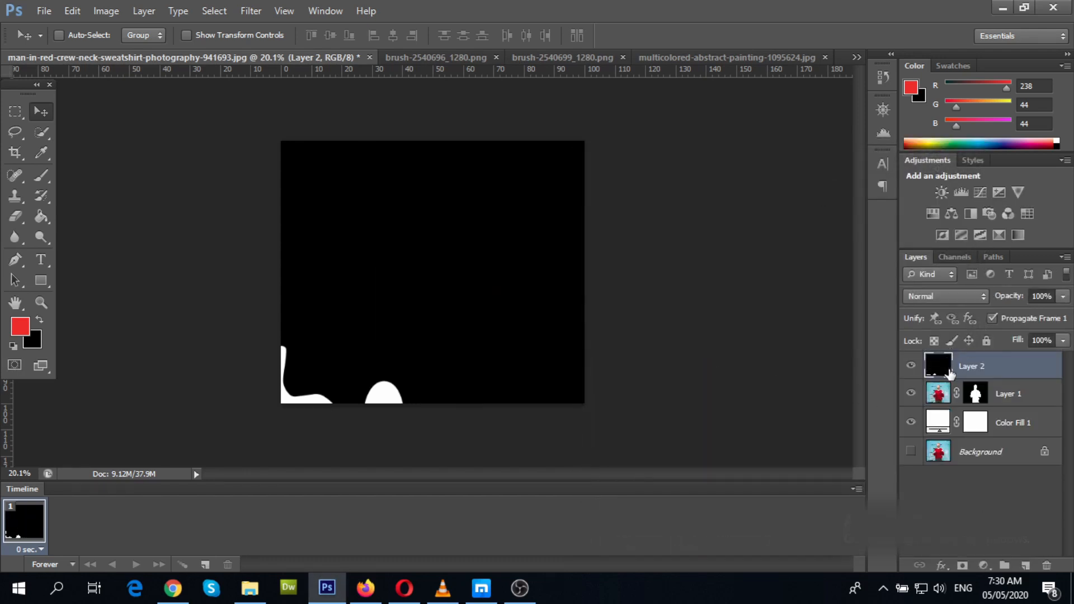
Step: Scale the drip layer over the man's torso, blend it with Lighten, and commit
key(ctrl+t)
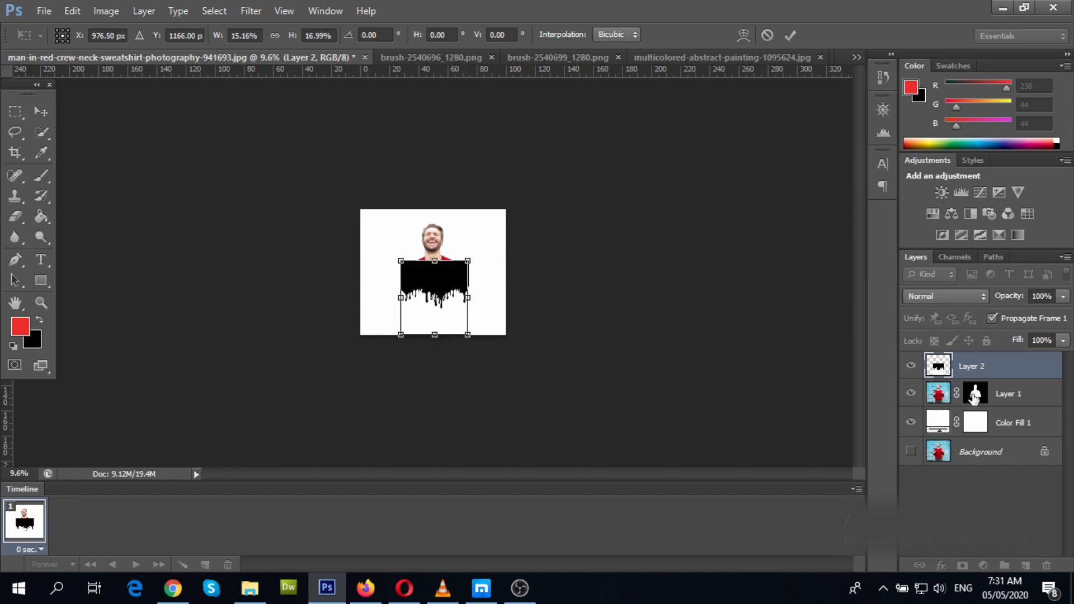
click(946, 296)
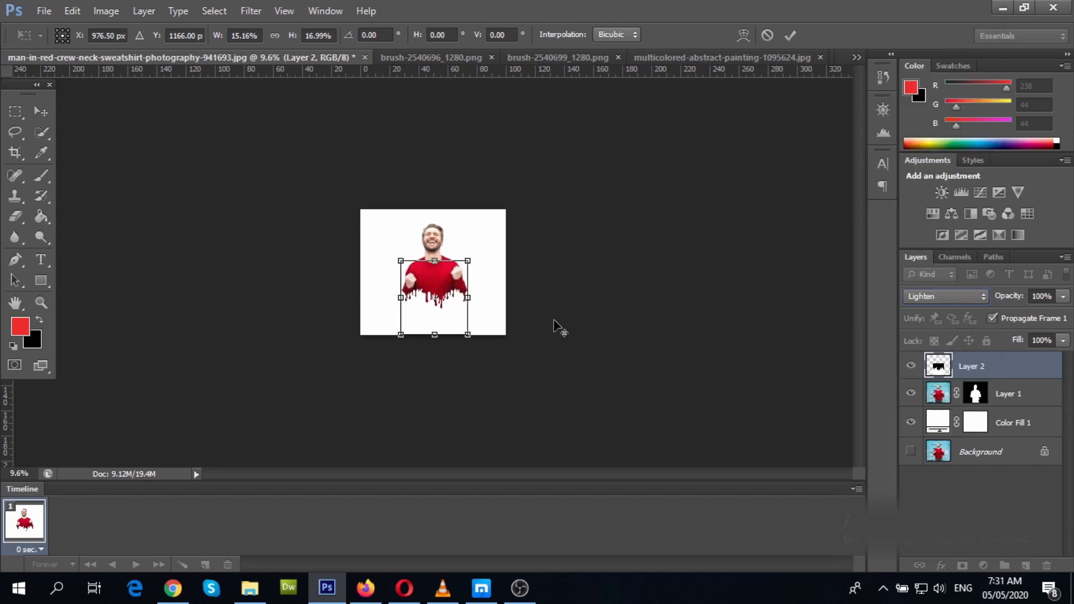
click(790, 34)
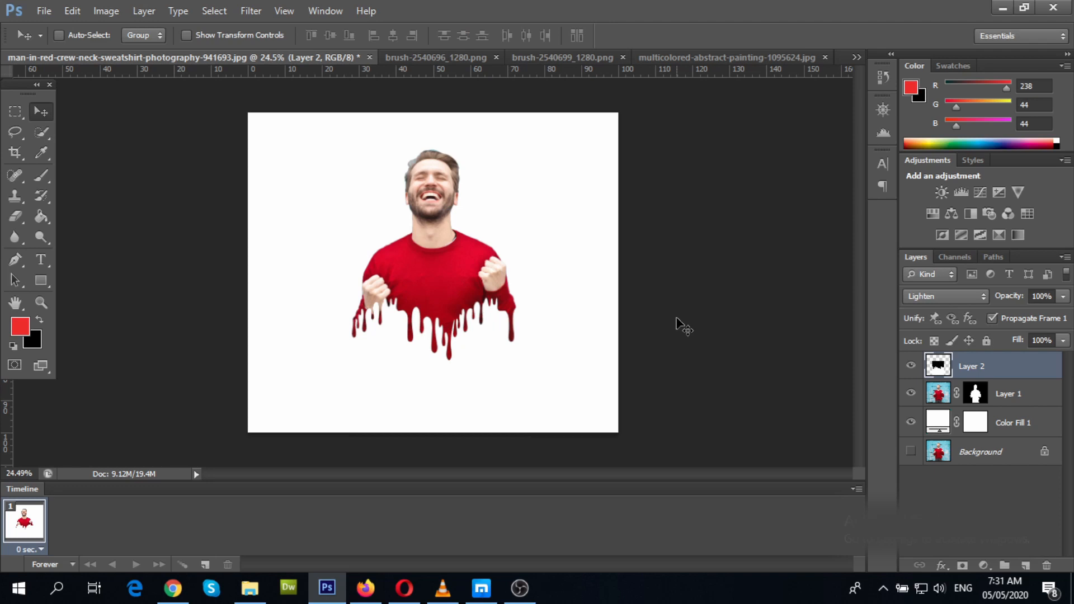
Step: Bring the colourful splatter image in behind the man and enlarge it to about 131%
click(716, 57)
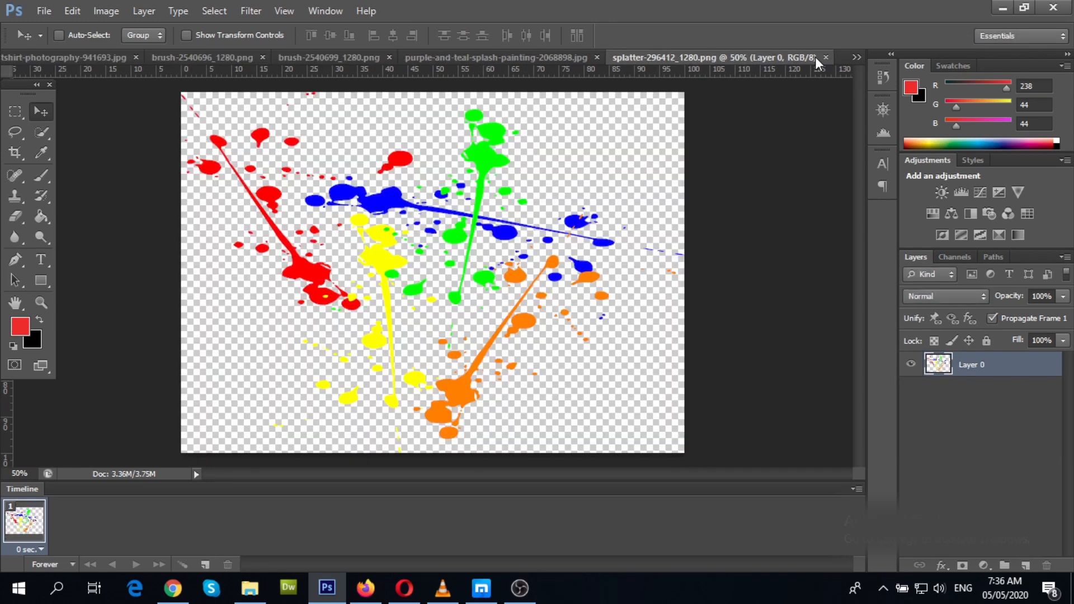
mouse_move(470, 193)
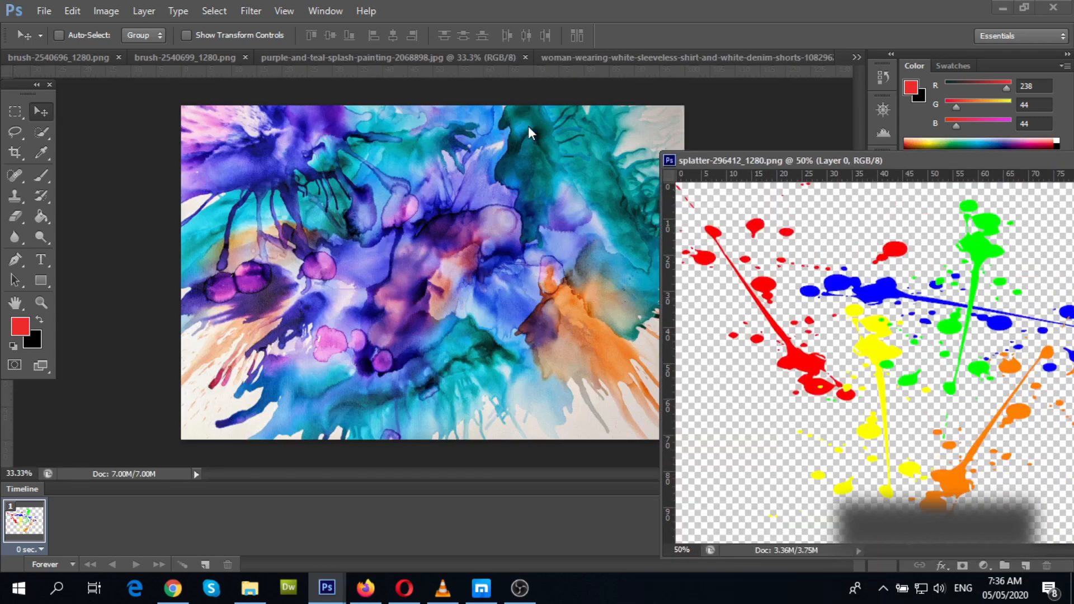
click(855, 57)
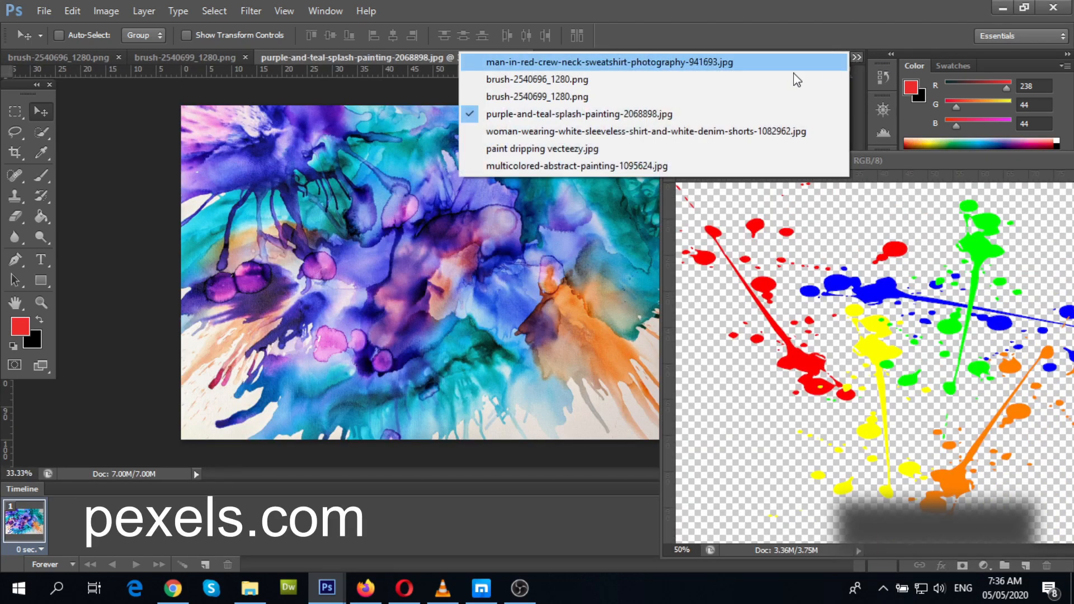
click(609, 62)
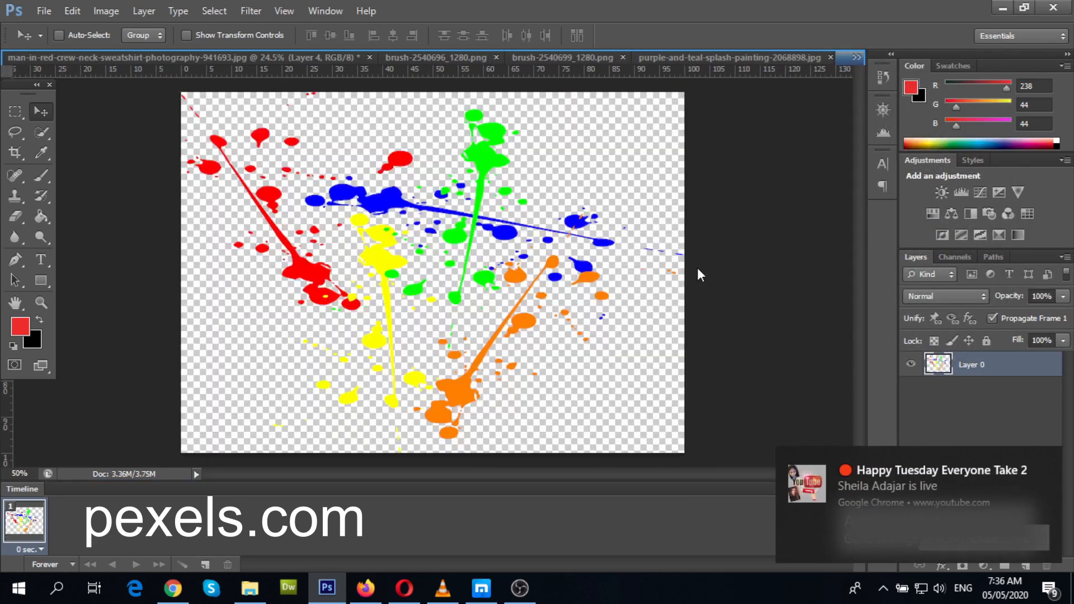
click(854, 57)
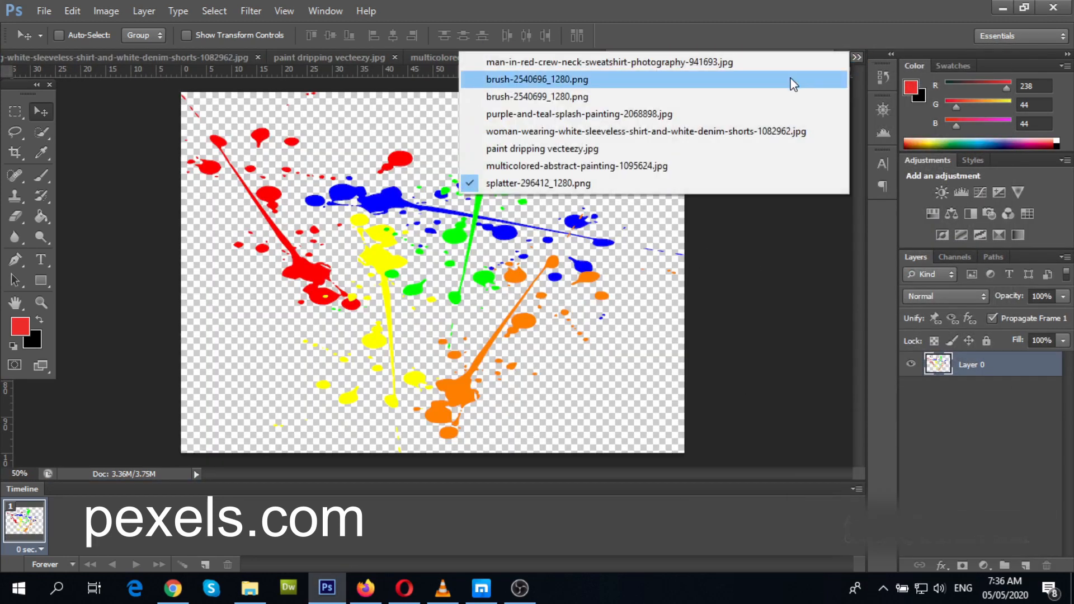
click(608, 62)
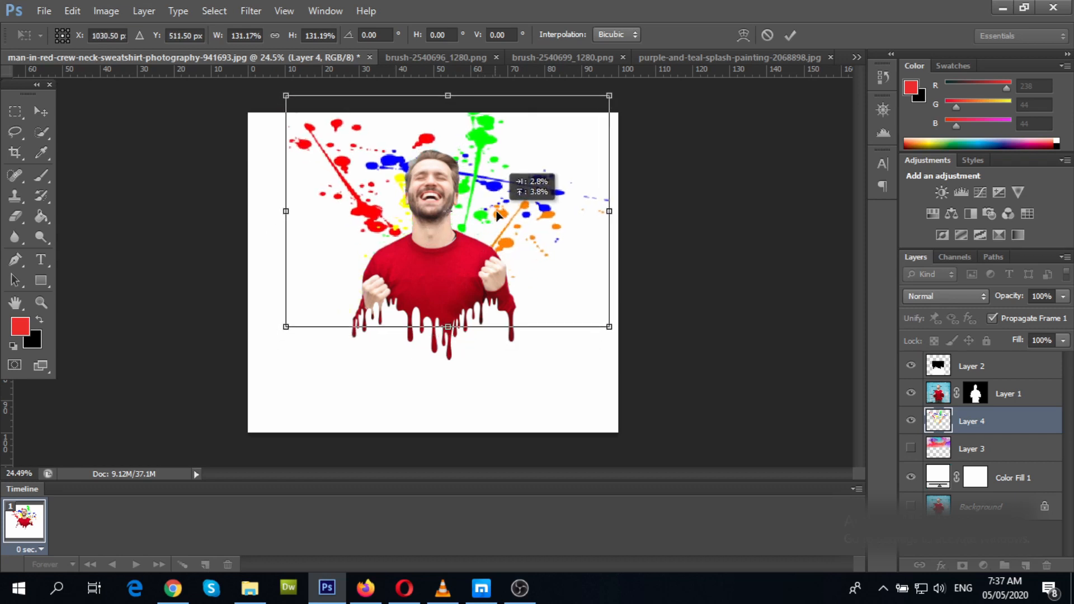
Step: Rotate the splatter about -18 degrees and start a Stroke style on the man's layer
drag(445, 213, 467, 211)
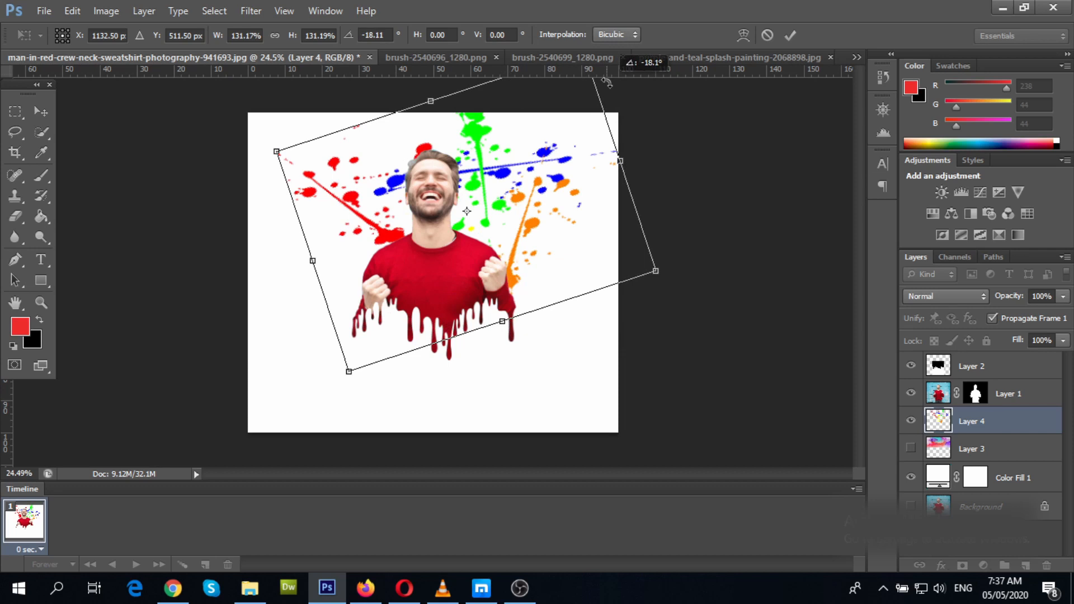
right_click(1021, 393)
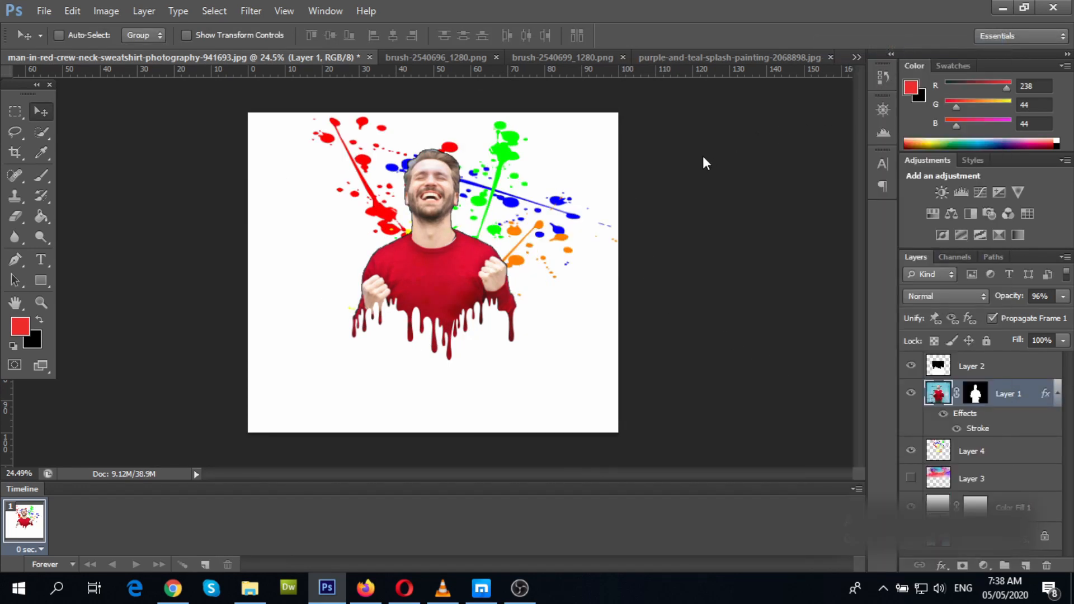
double_click(977, 428)
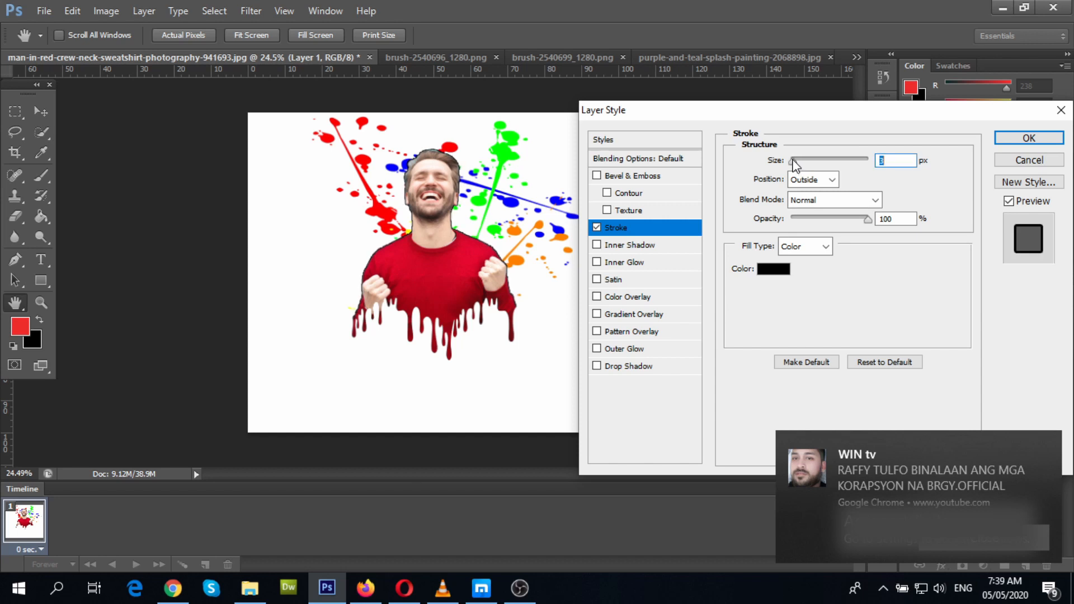
mouse_move(812, 237)
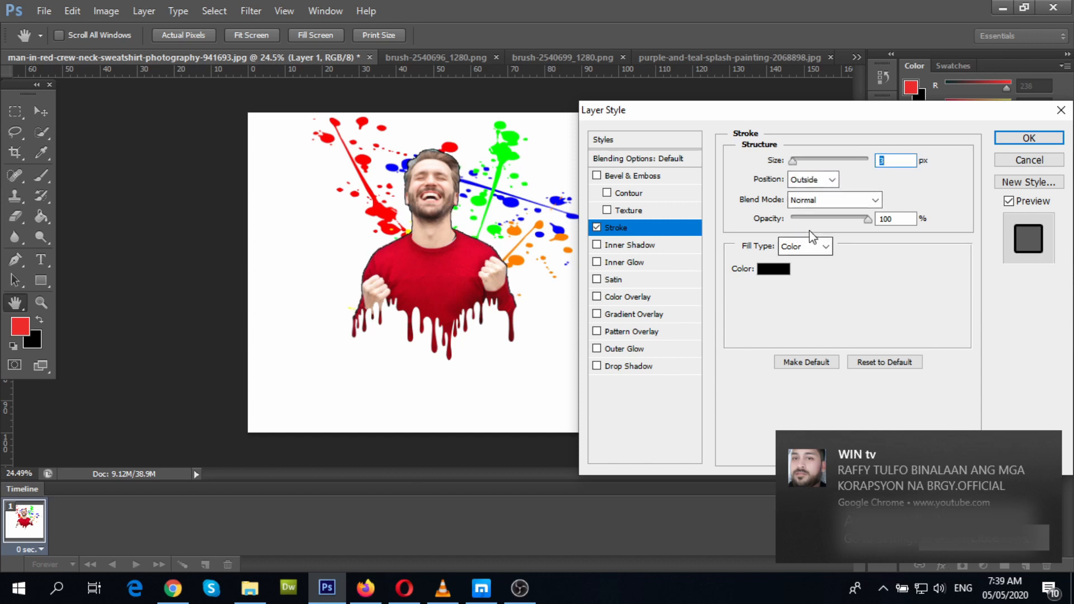
Step: Give the man a 3 px centered white stroke plus a drop shadow
click(812, 179)
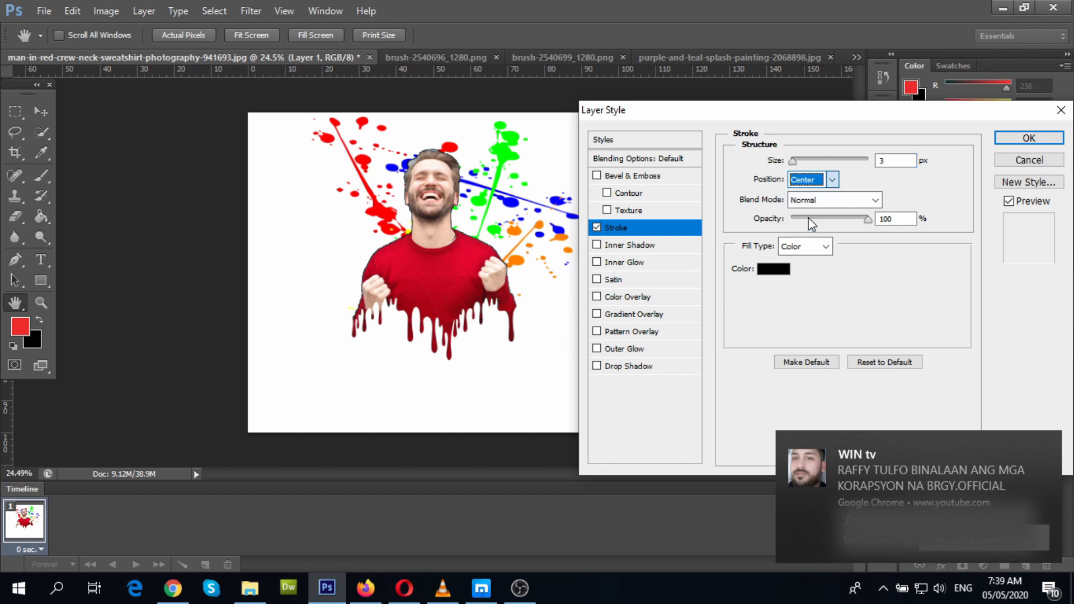
click(773, 269)
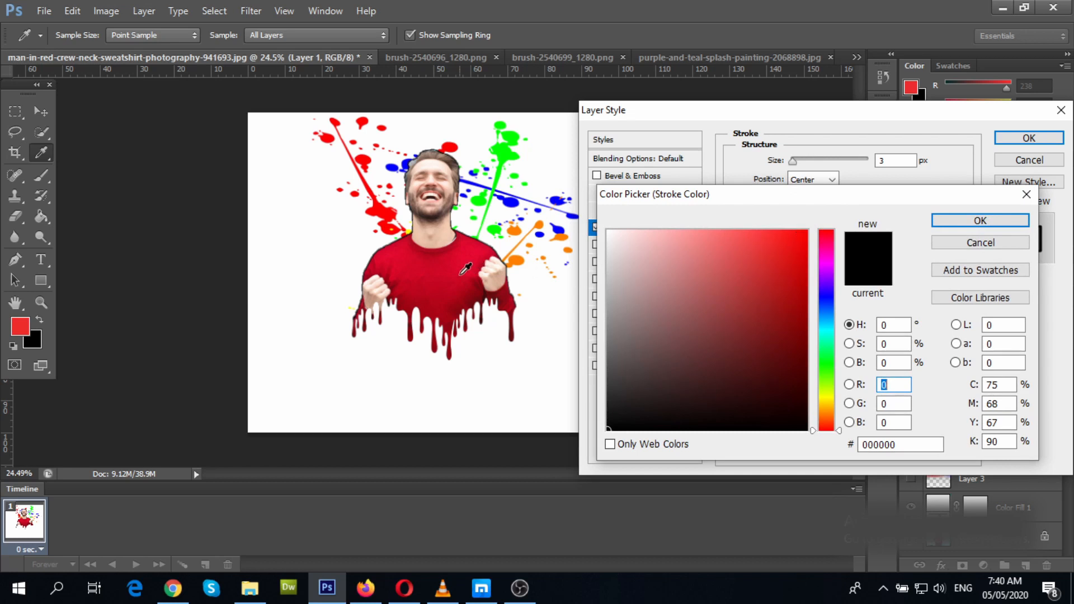
click(786, 257)
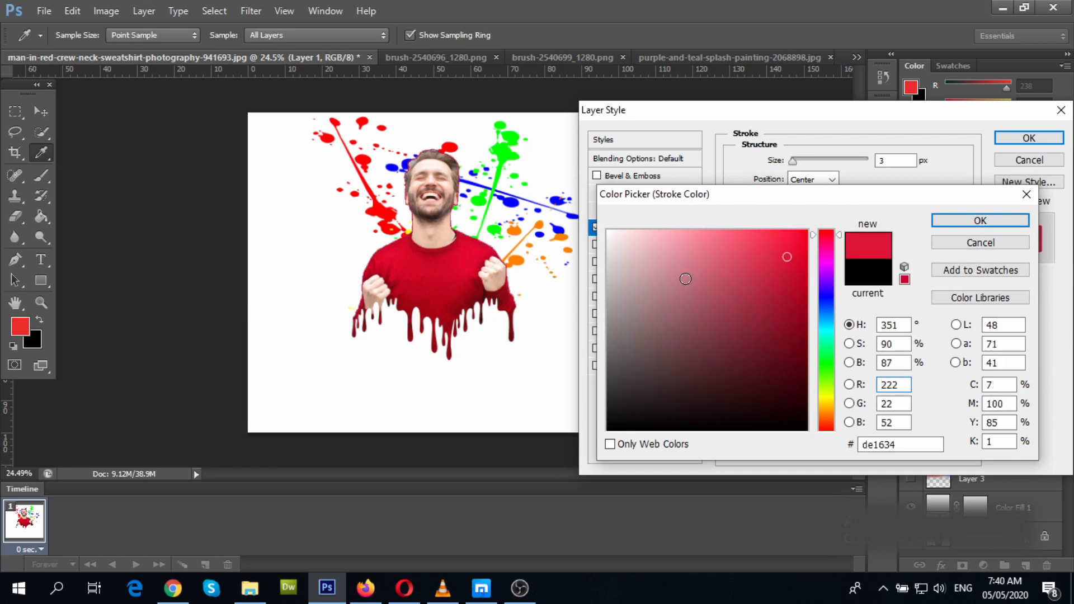
click(611, 235)
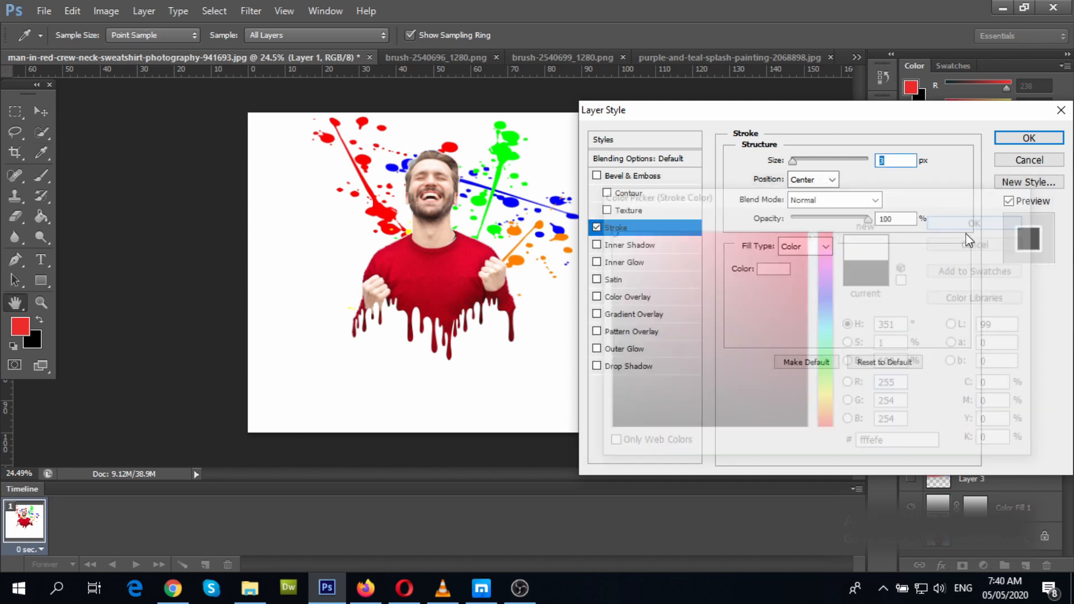
click(968, 223)
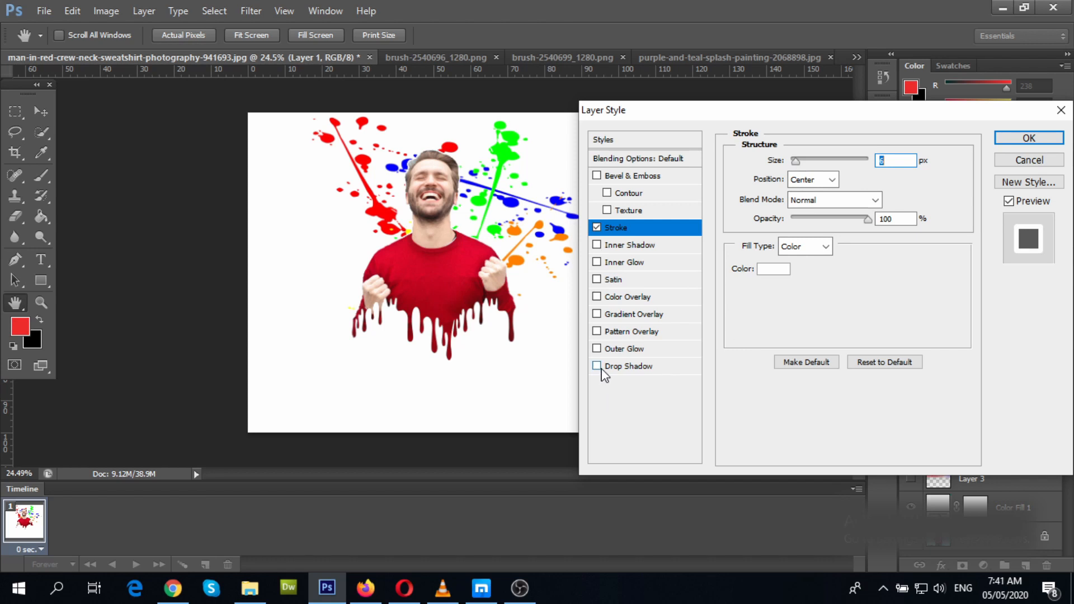
click(597, 366)
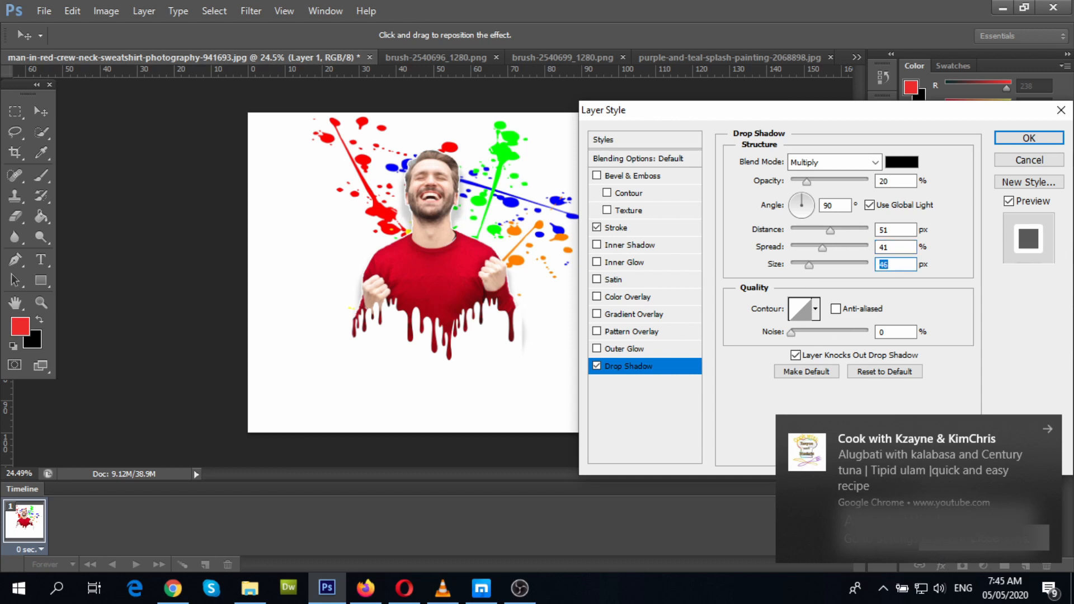
click(1027, 138)
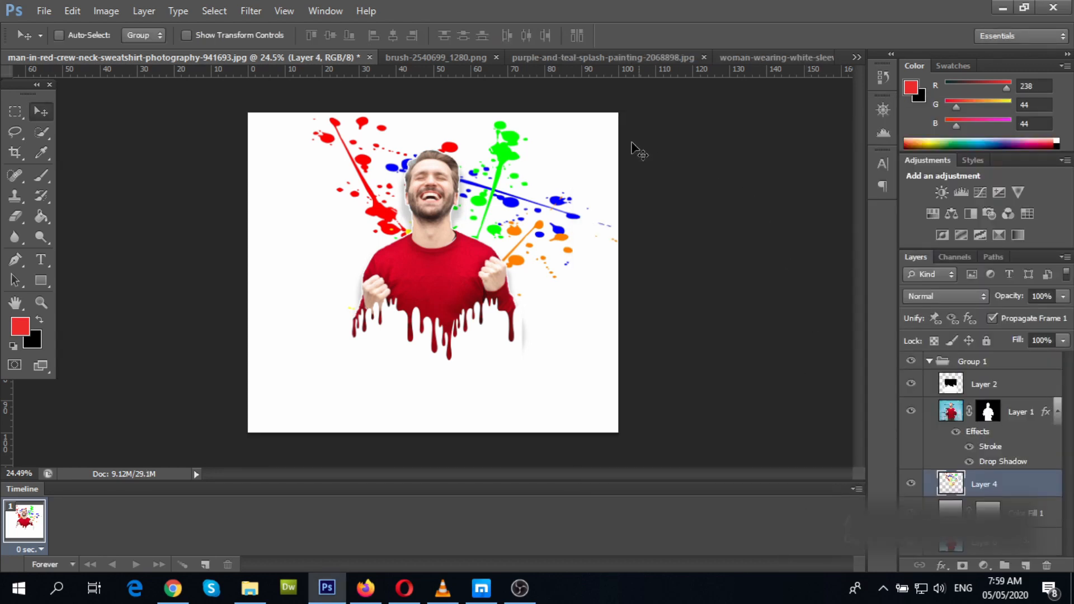
Step: Place the purple-and-teal painting behind the man as Layer 5, then show the black splatter document
click(693, 57)
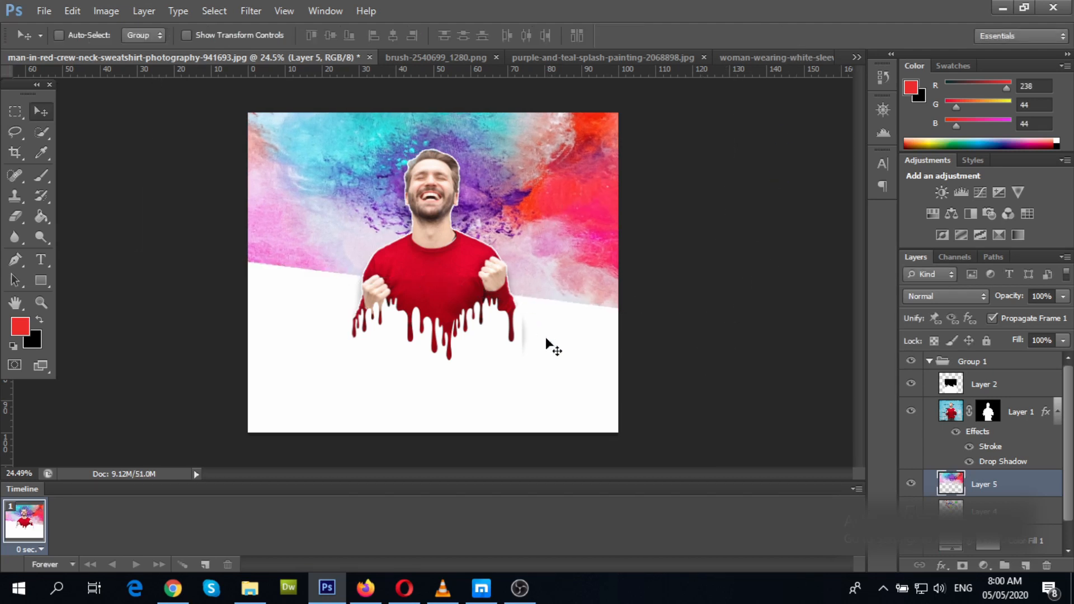
click(910, 484)
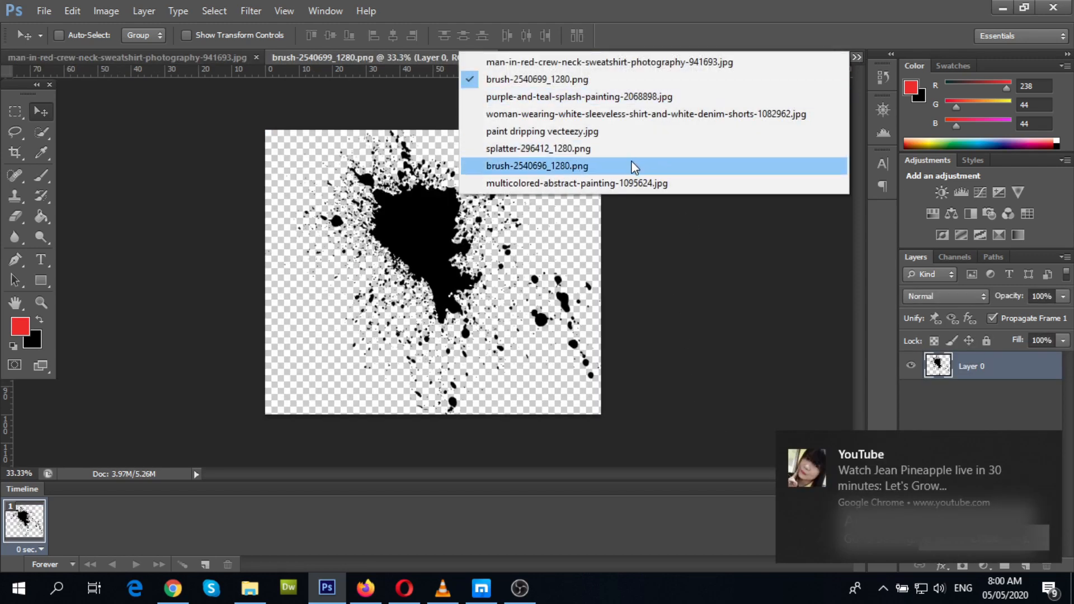
Step: Bring the black ink splatter in behind the laughing man as Layer 6
click(537, 165)
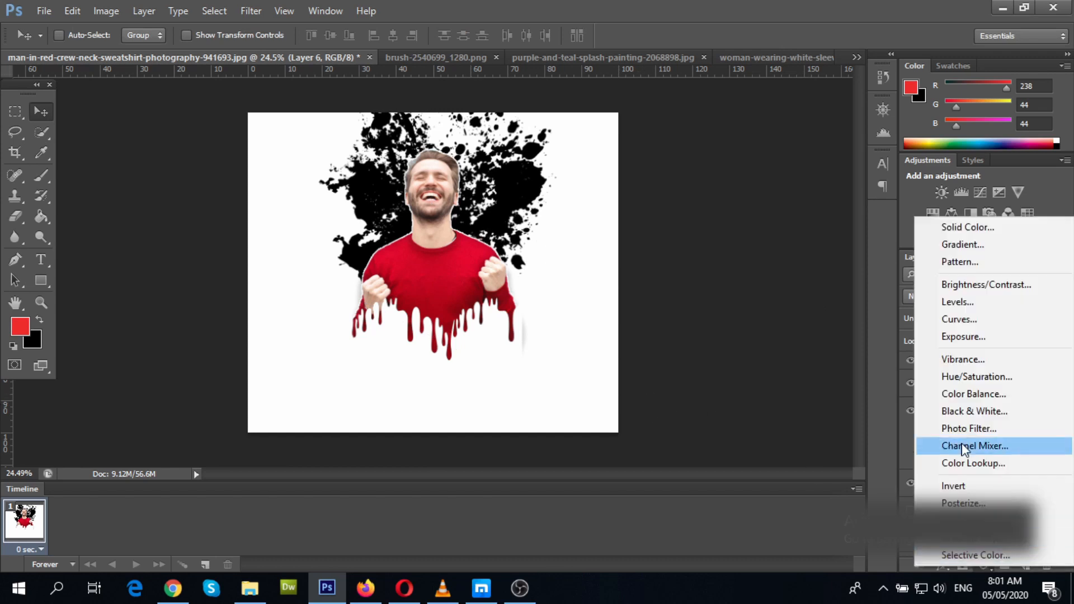
click(974, 394)
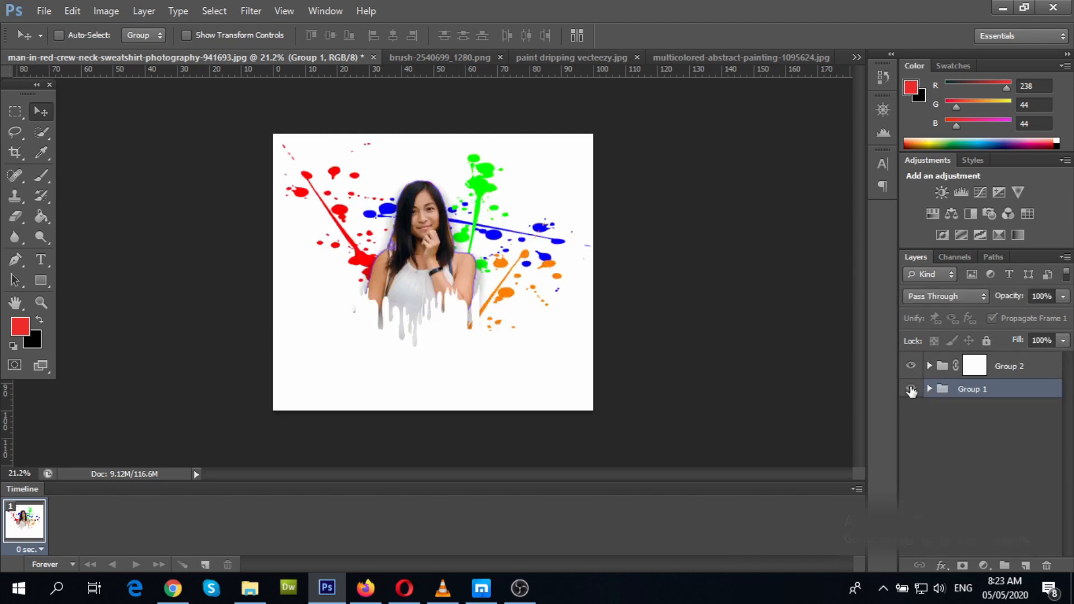
click(911, 365)
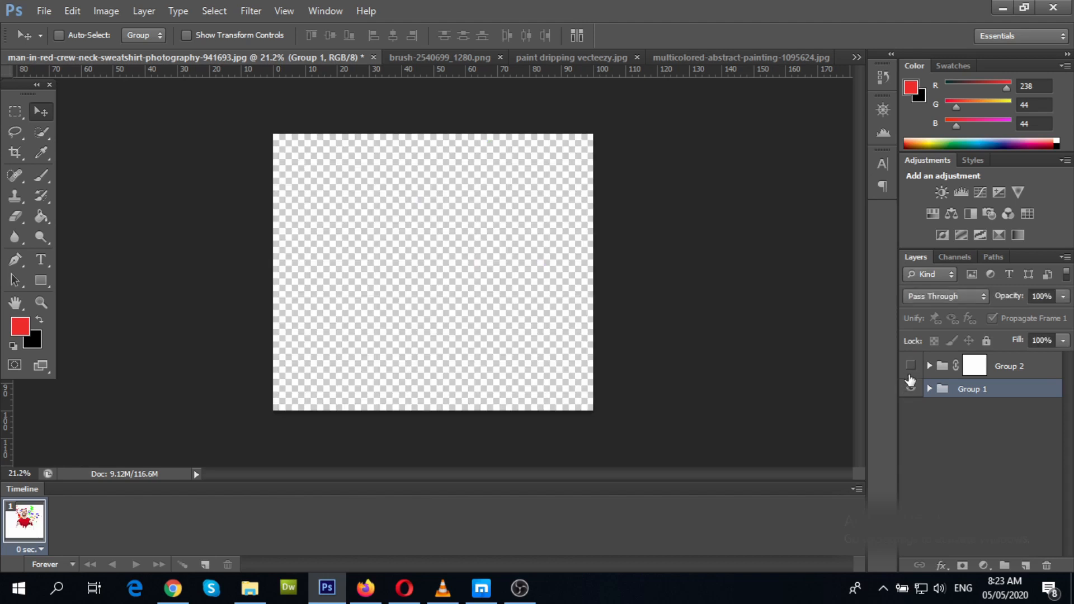
click(911, 365)
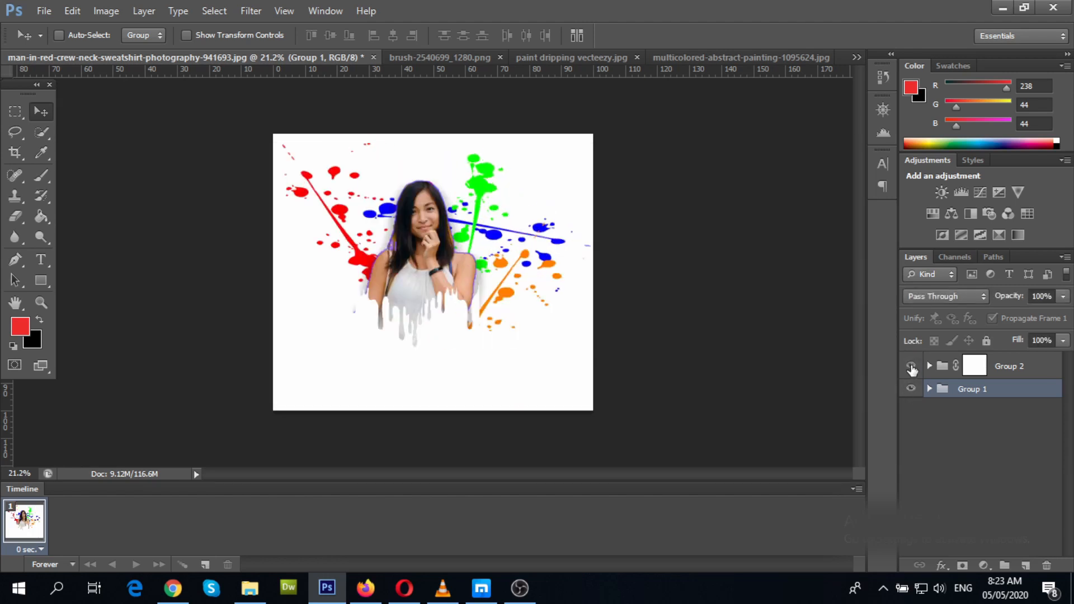